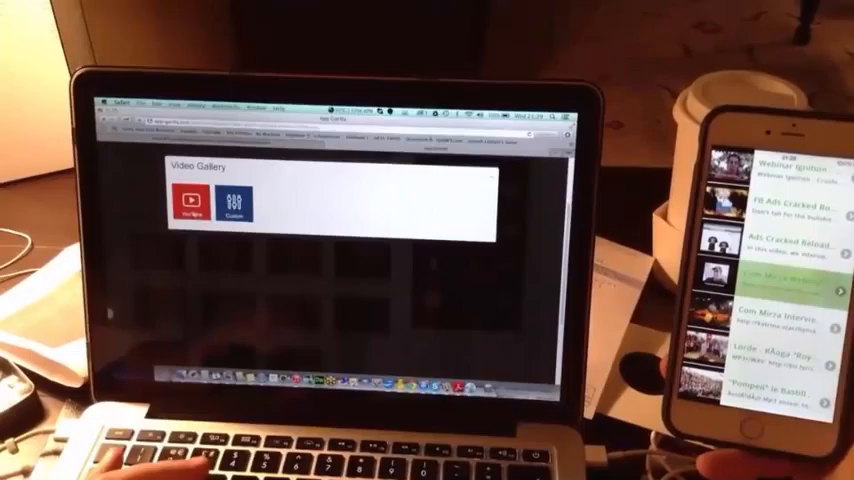
- Choose YouTube as the video gallery type to bring up the YouTube Gallery setup form
{"action": "left_click", "coordinate": [190, 201]}
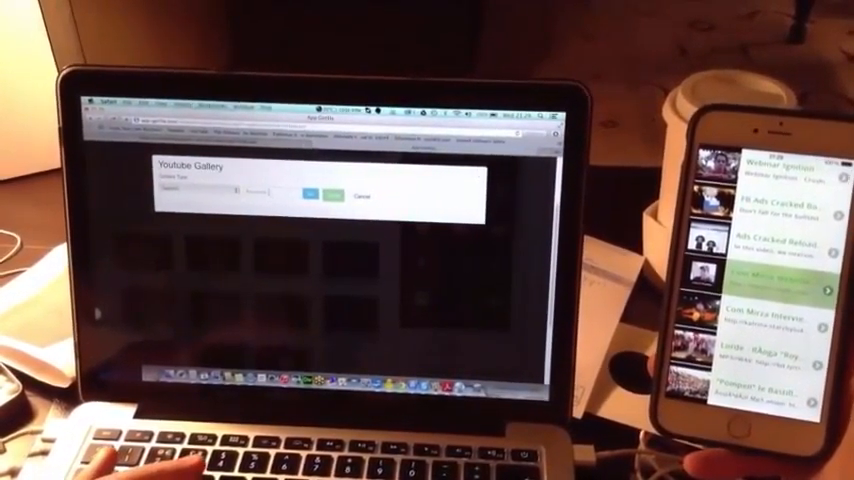